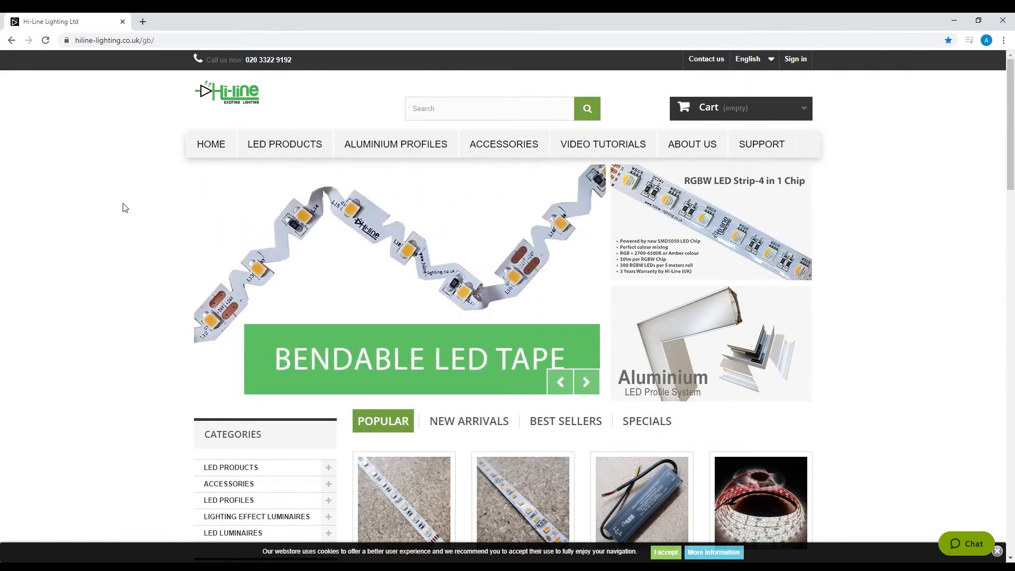
mouse_move(94, 202)
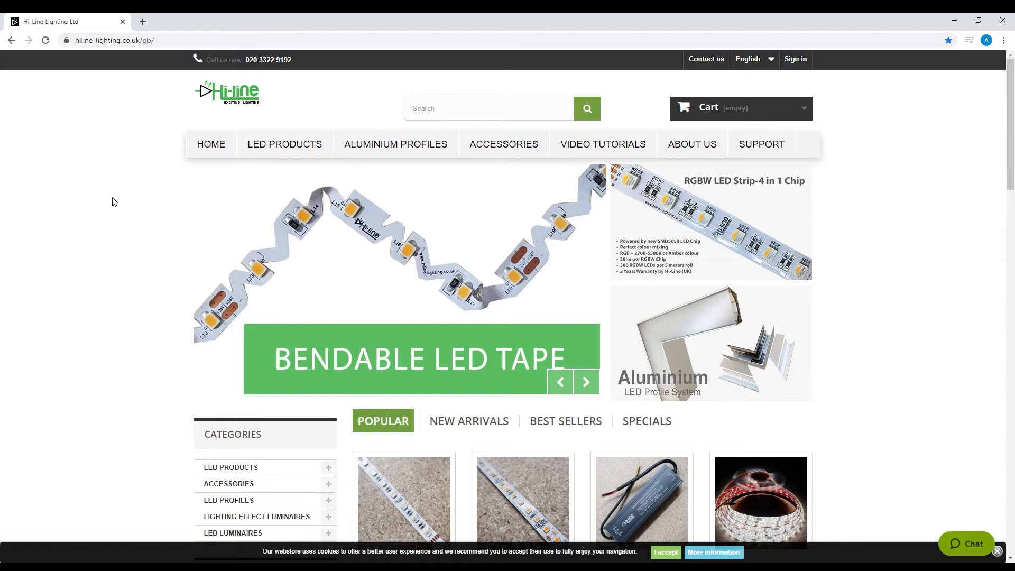
mouse_move(503, 144)
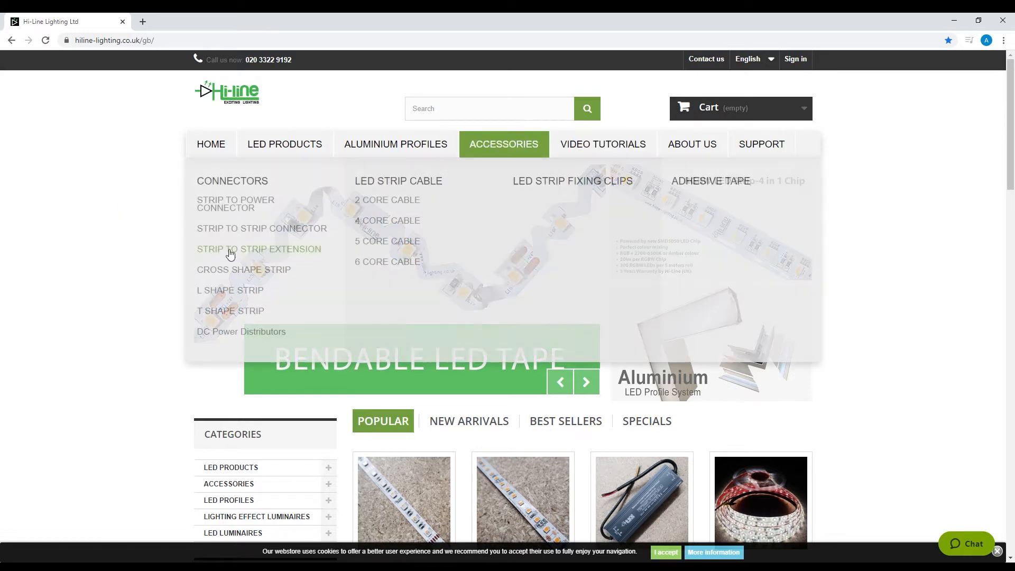
mouse_move(100, 235)
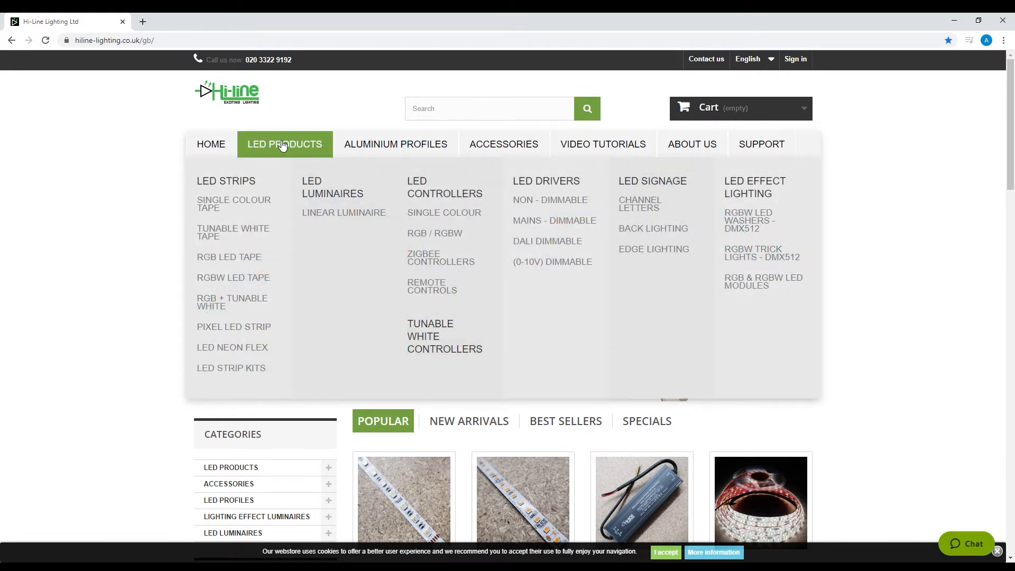
mouse_move(227, 175)
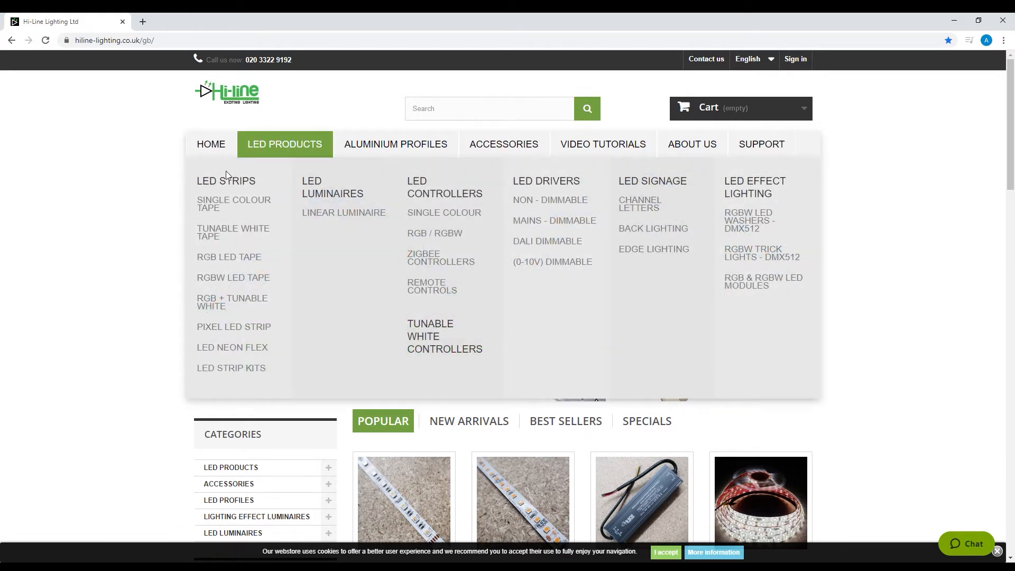
Filter the LED Strips category by the RGBW (RGB+CW) colour, leaving 11 products.
left_click(226, 180)
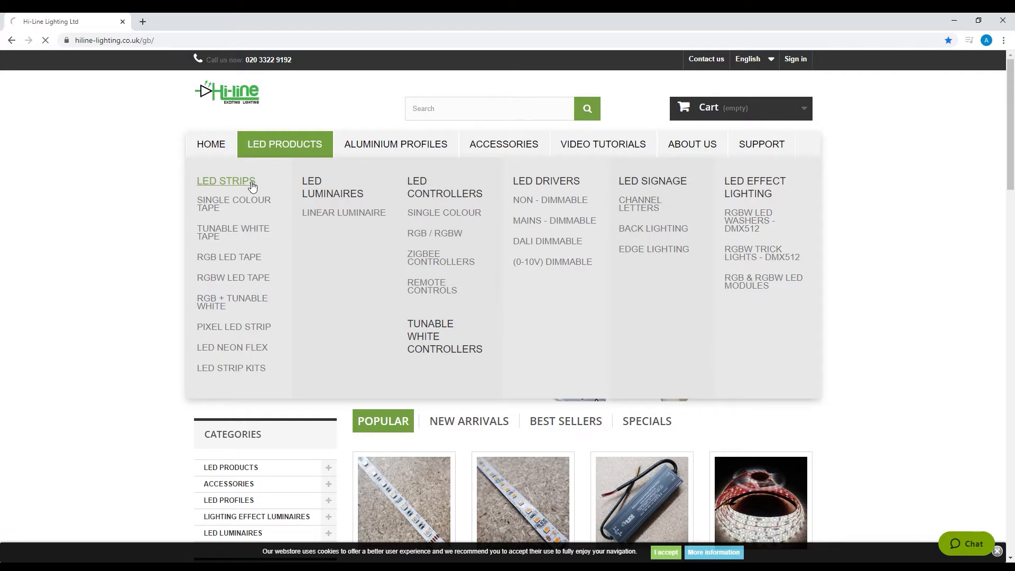
left_click(226, 180)
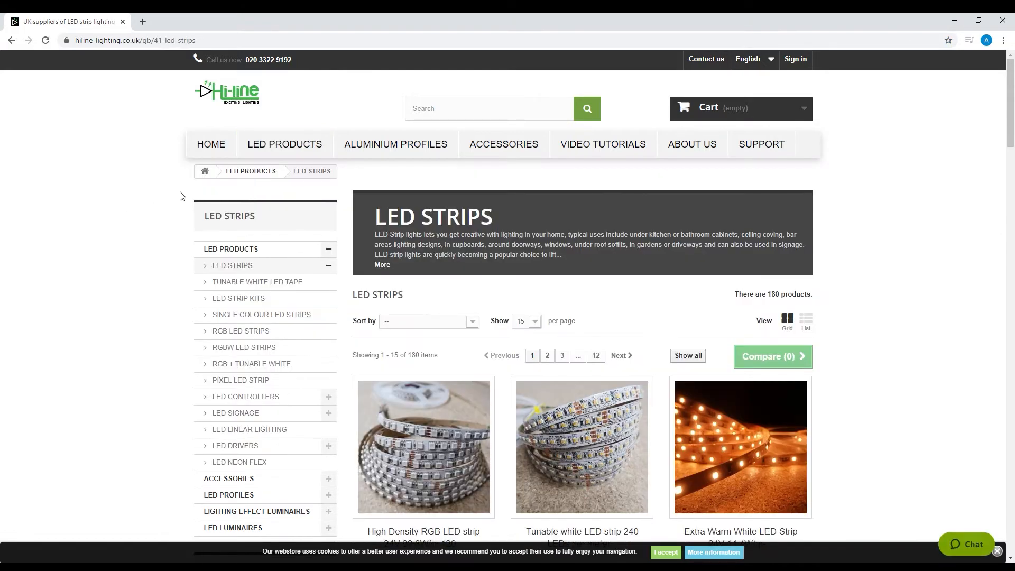
scroll("down", 3)
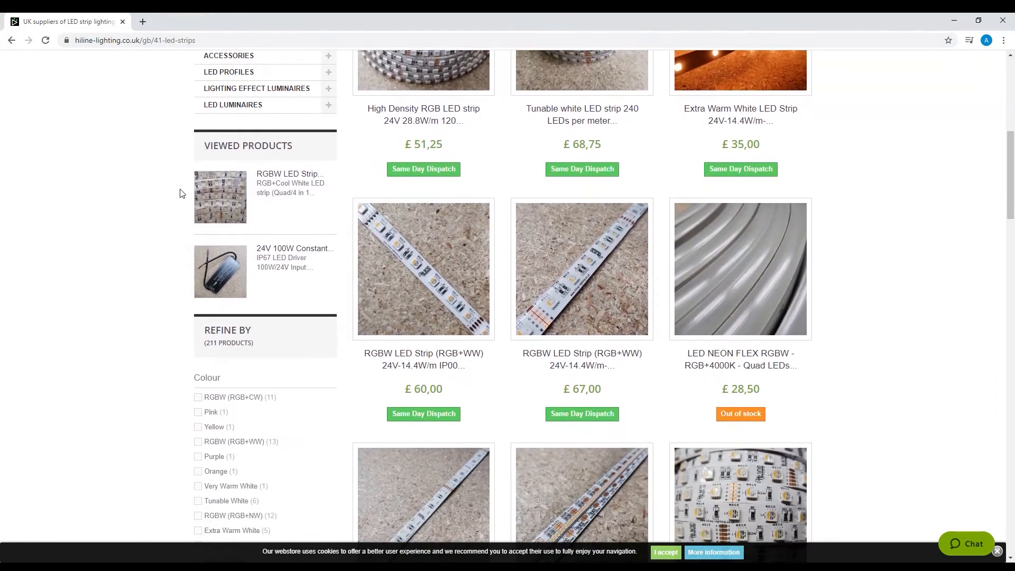
scroll("down", 3)
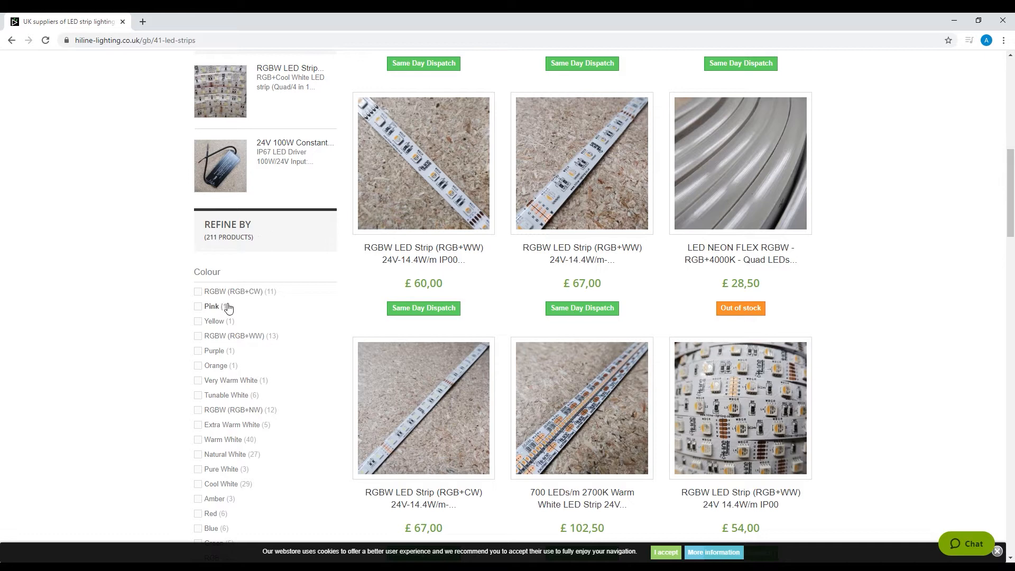
mouse_move(245, 294)
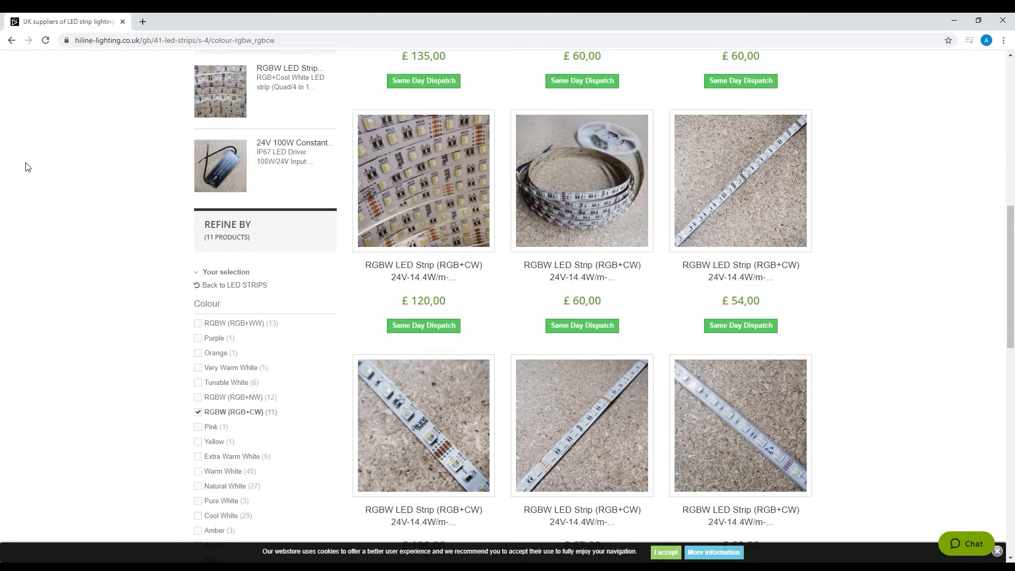
scroll("down", 3)
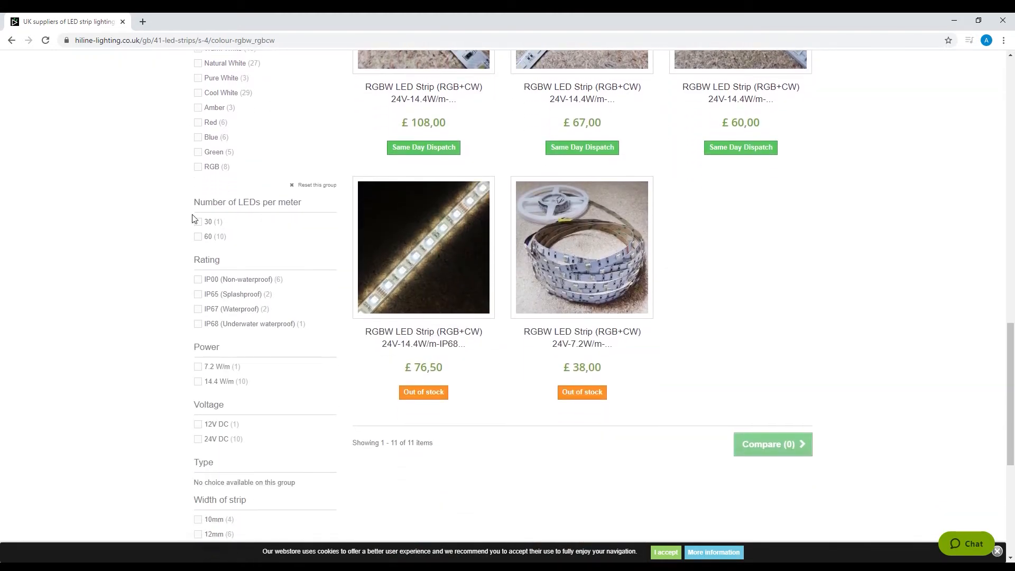
mouse_move(196, 233)
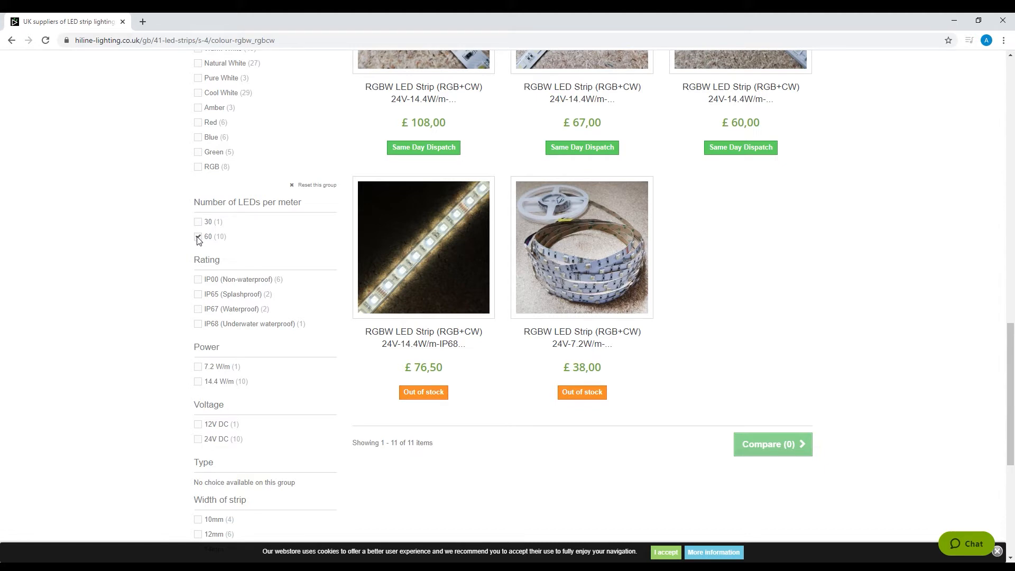
Narrow RGBW strips to 60 LEDs/m, IP67 and 12mm width, opening the £60,00 product.
left_click(198, 237)
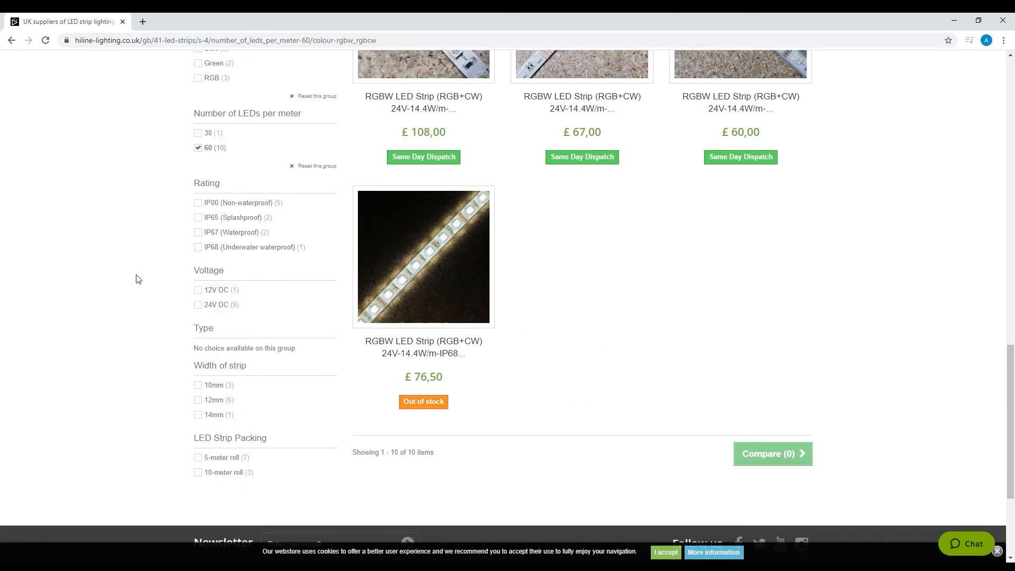
left_click(198, 231)
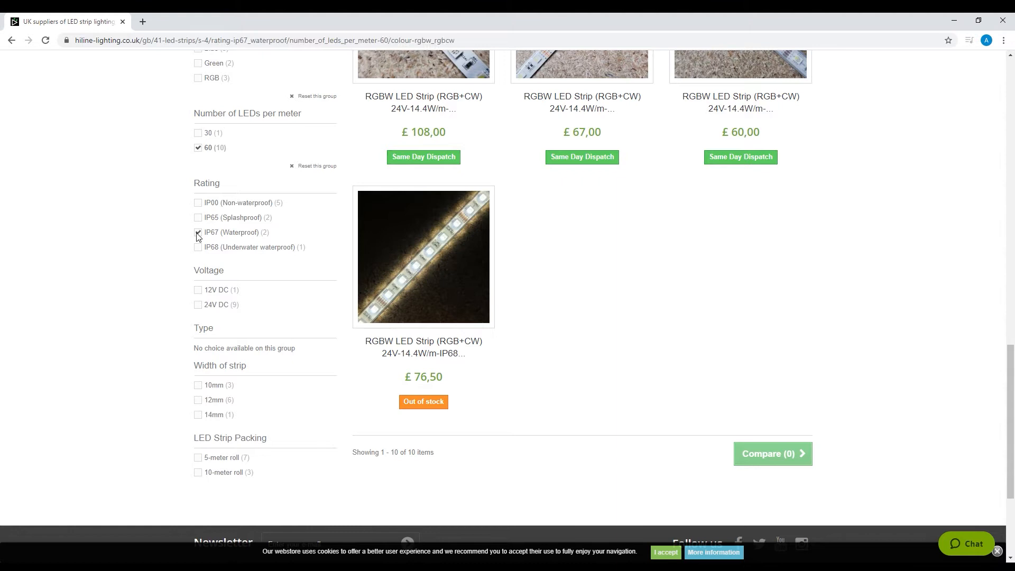
scroll("down", 3)
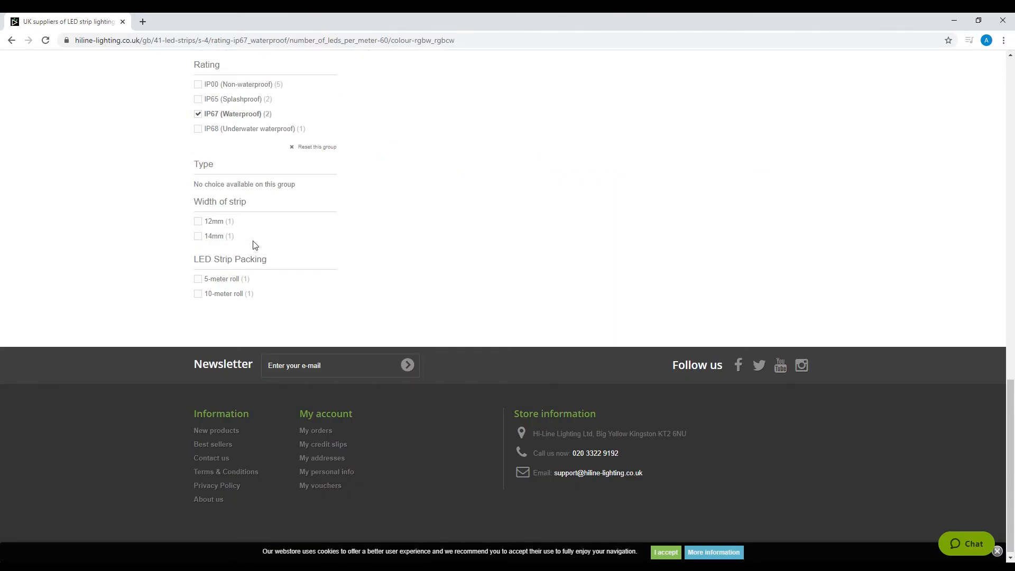
mouse_move(250, 242)
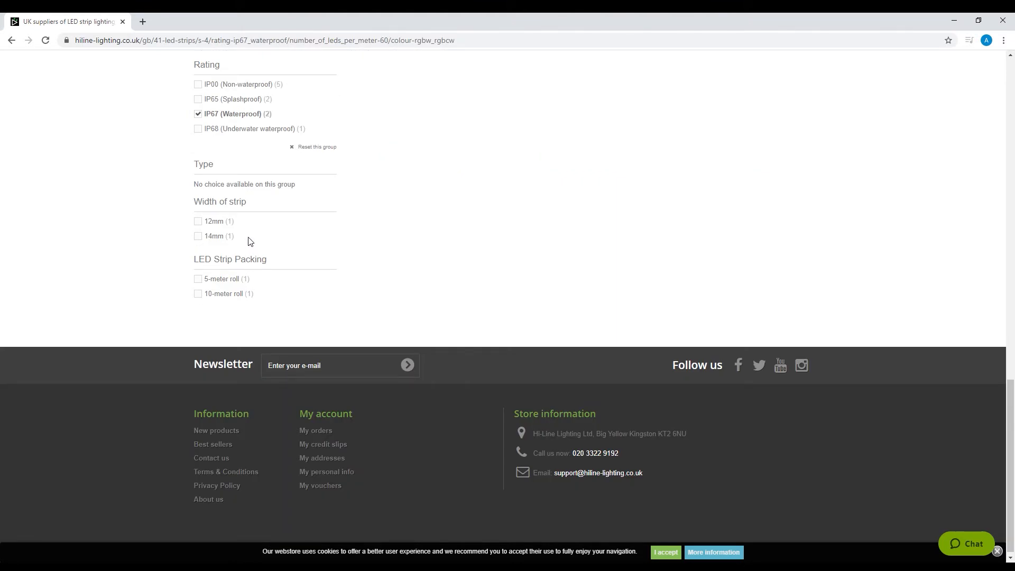
left_click(199, 221)
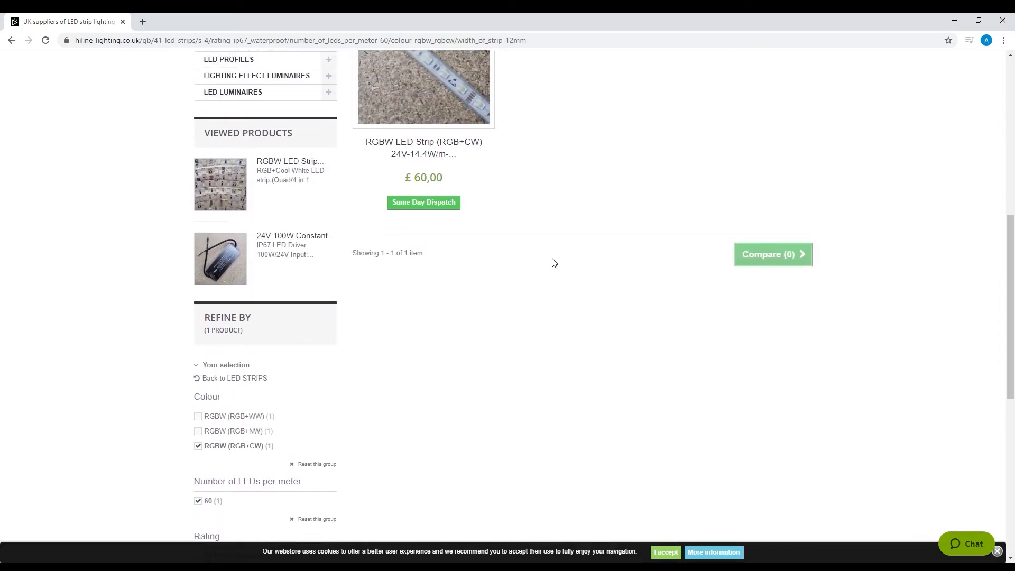
left_click(424, 147)
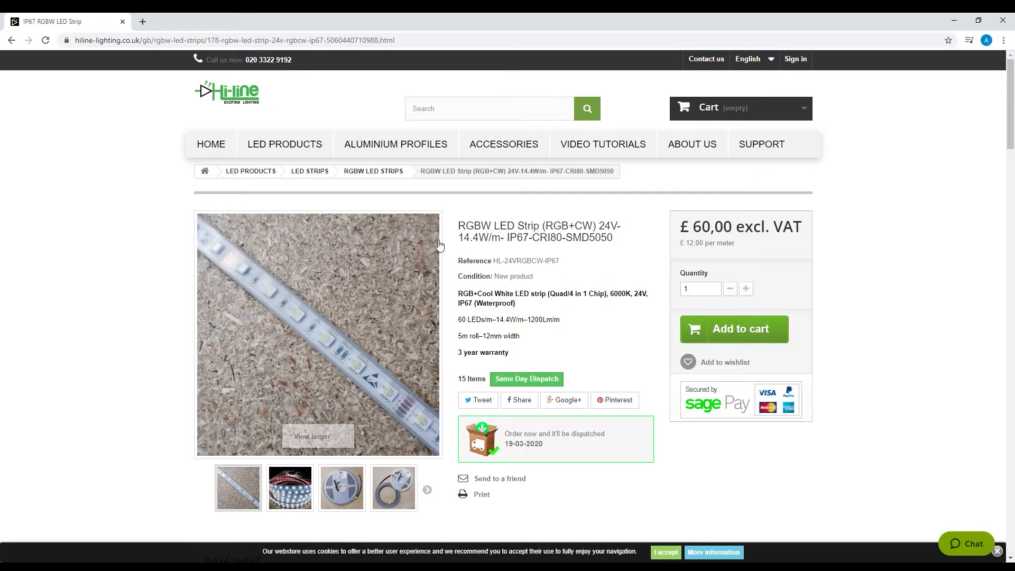
Return to the home page and reopen the LED Products menu.
left_click(211, 144)
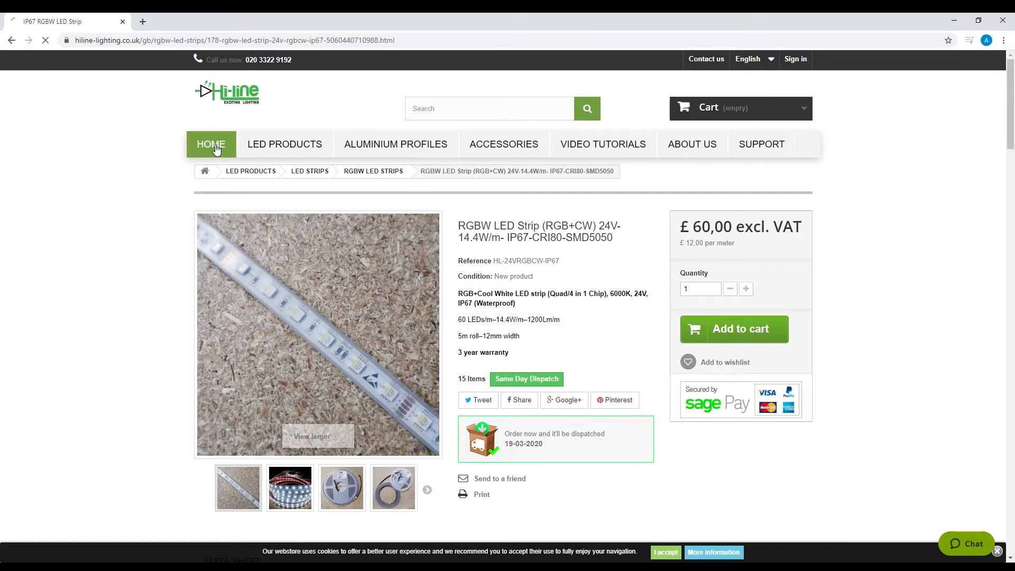
left_click(211, 144)
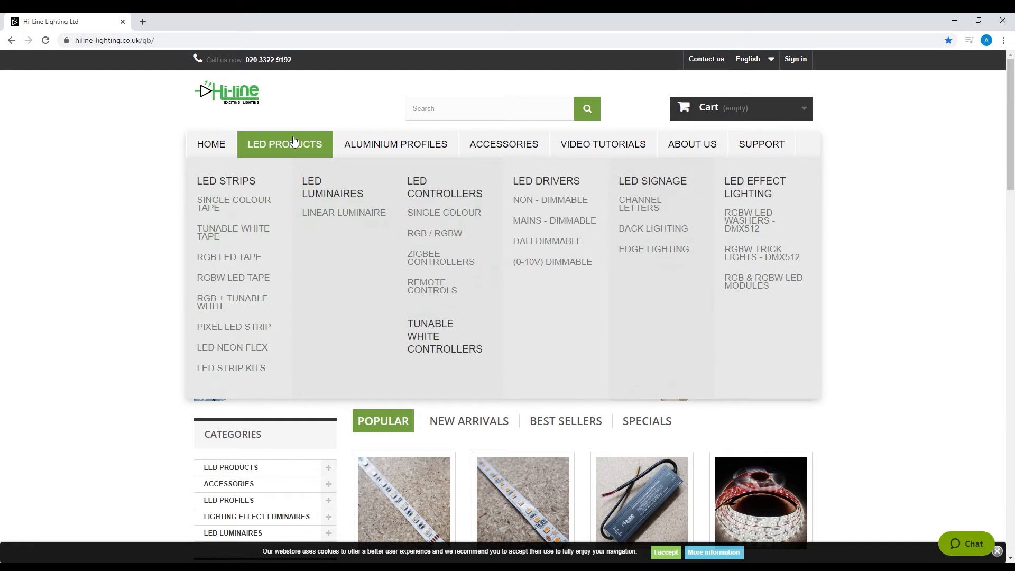
mouse_move(546, 185)
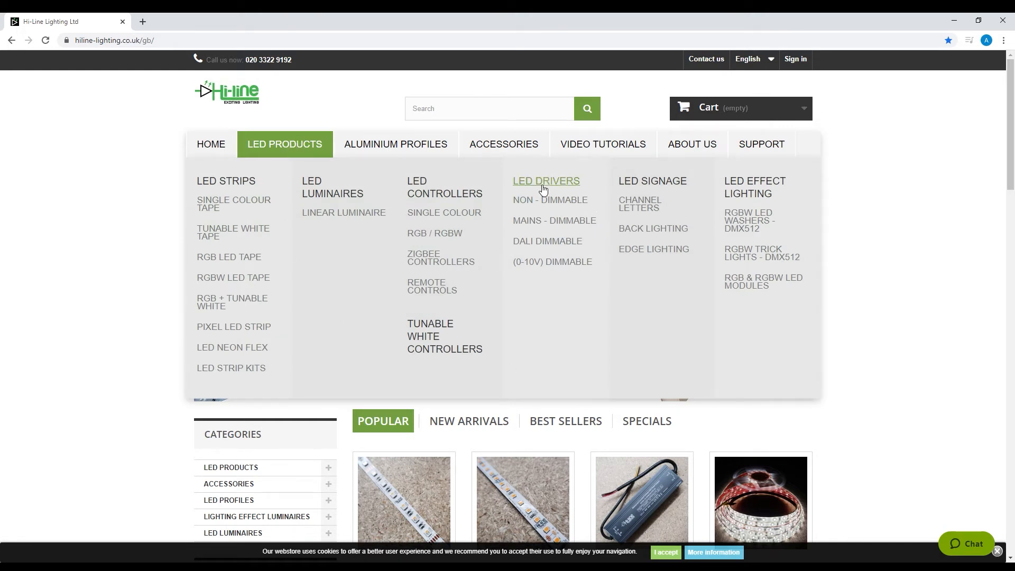
Open LED Drivers and filter to 24V DC and 100 W, showing 10 items.
left_click(546, 181)
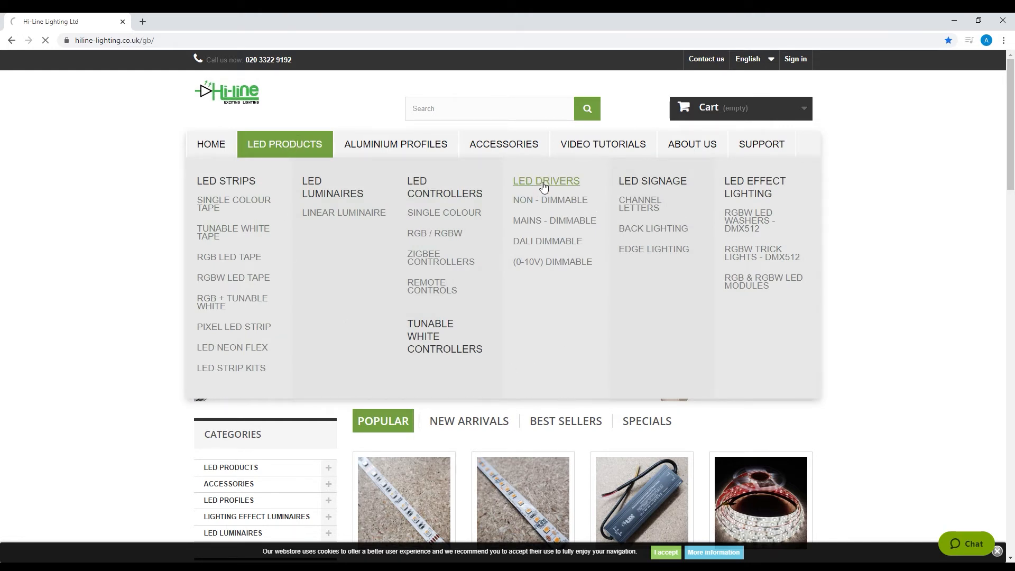
left_click(545, 182)
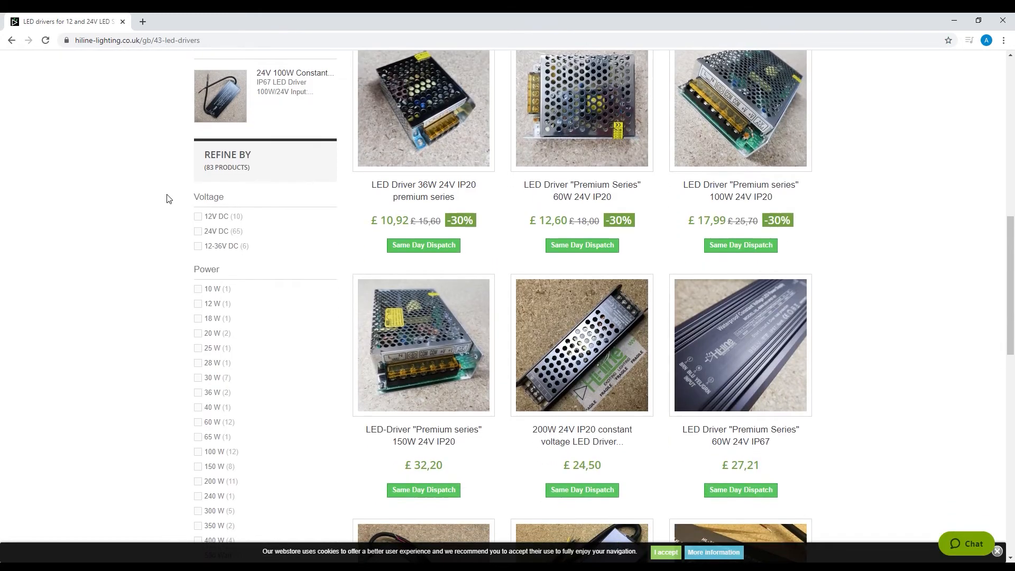
double_click(227, 155)
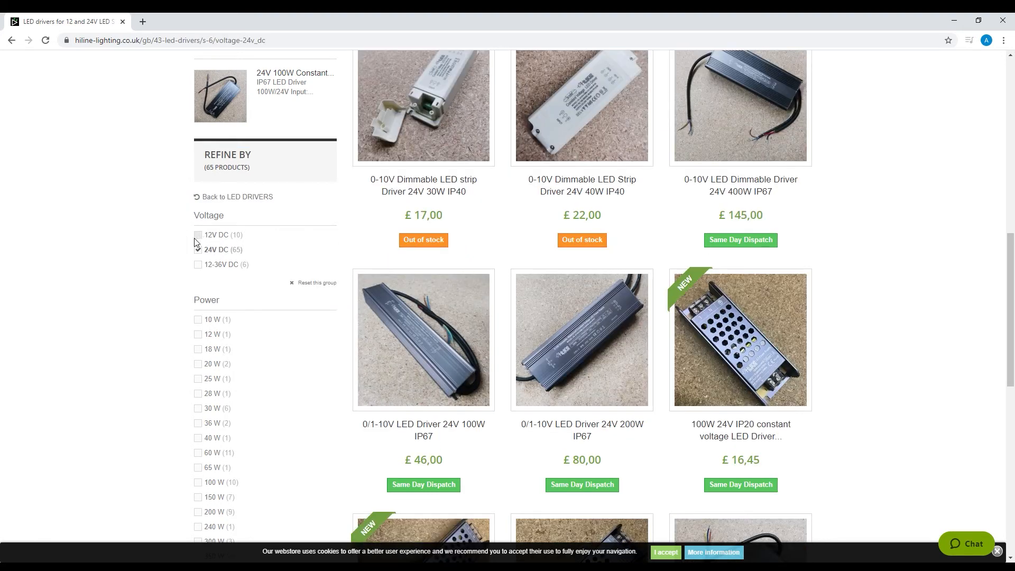
scroll("down", 3)
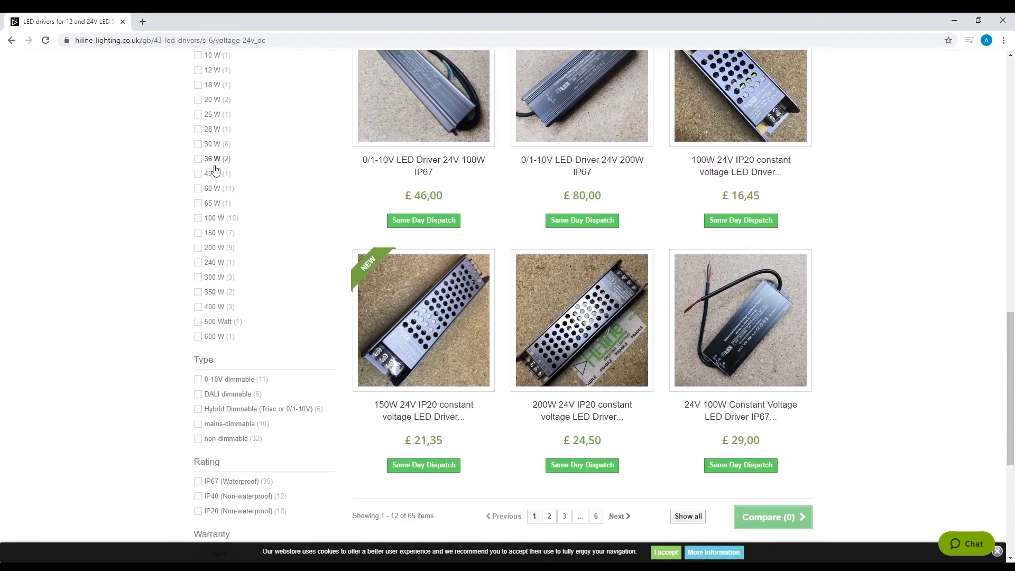
left_click(198, 202)
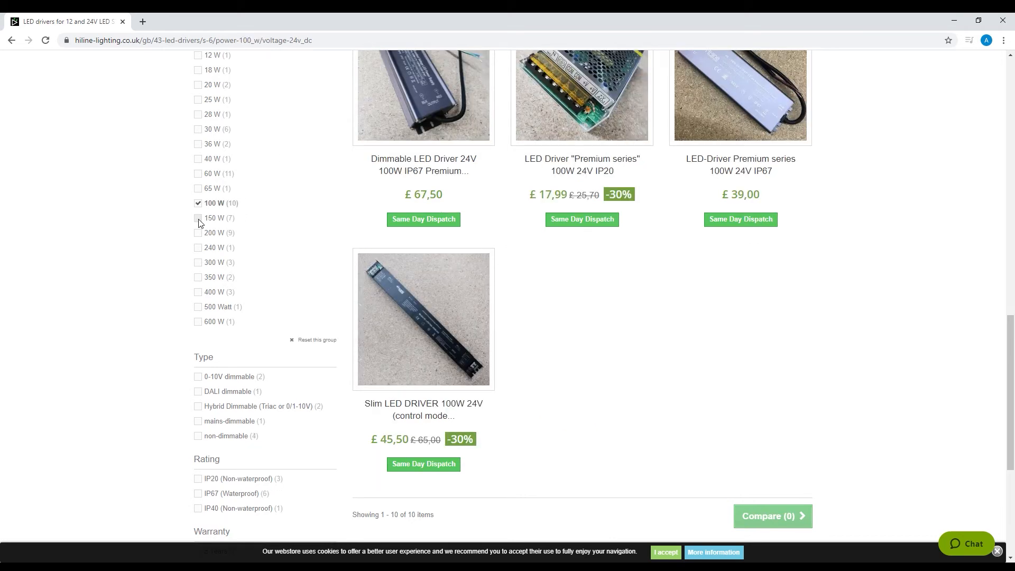
Filter the drivers to IP67 waterproof, leaving the 100W 24V IP67 Premium driver.
scroll("down", 3)
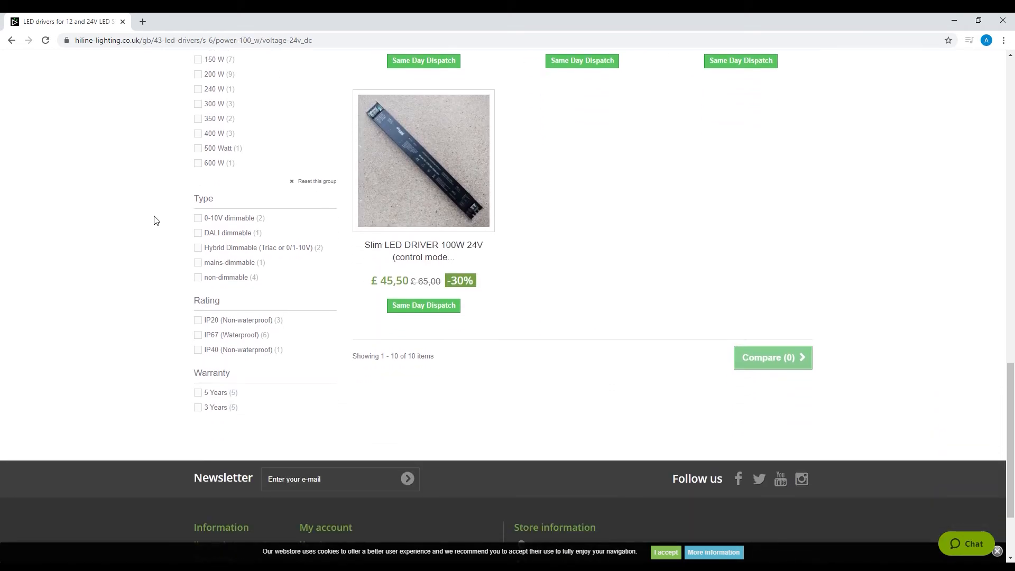
mouse_move(173, 263)
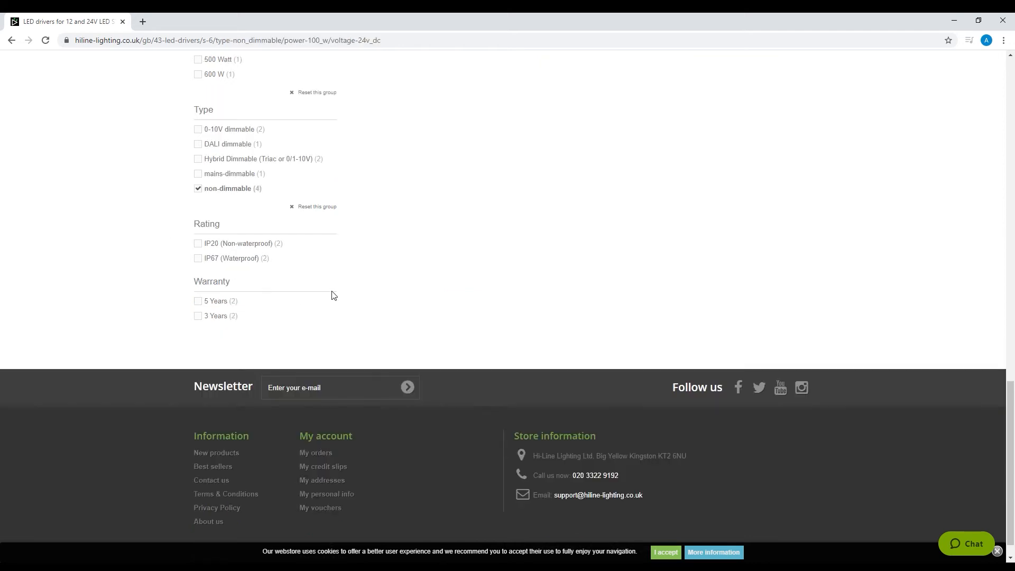
mouse_move(199, 260)
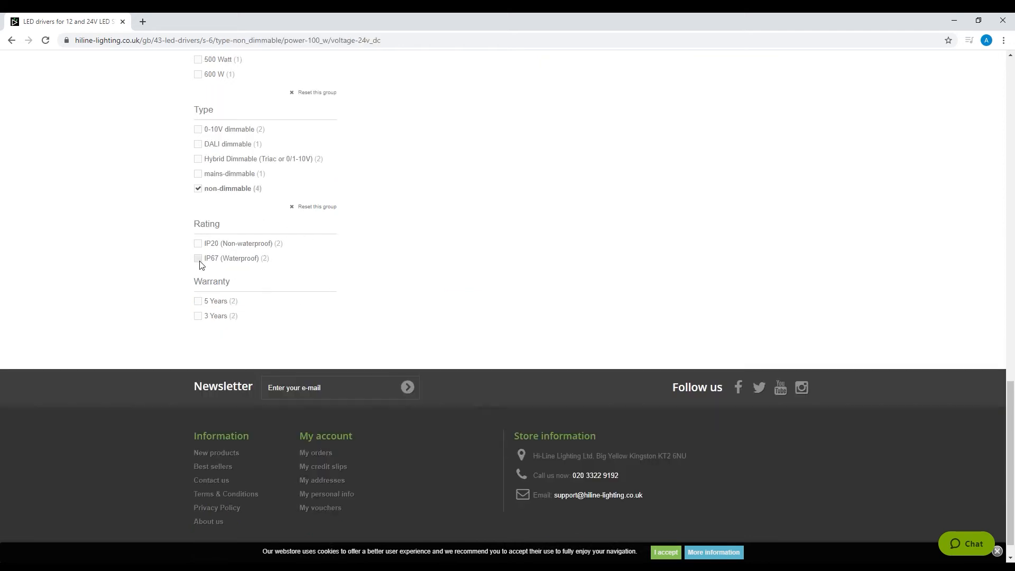
left_click(198, 257)
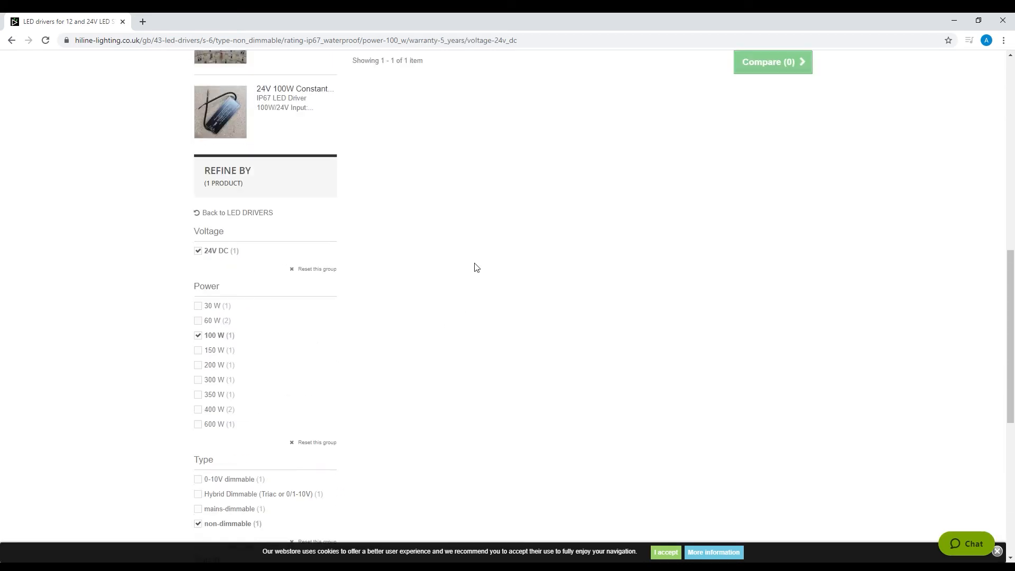
scroll("up", 3)
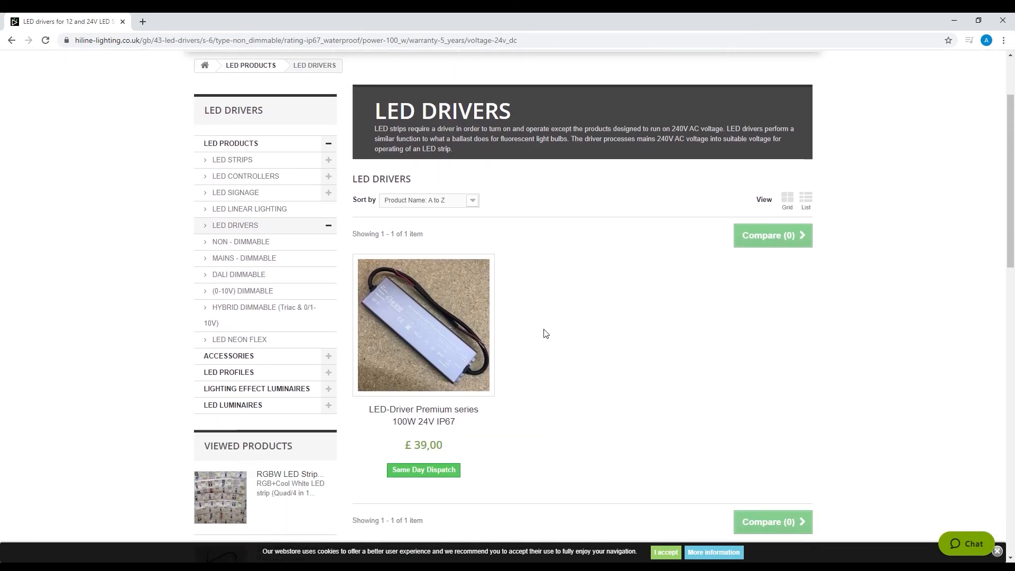
mouse_move(481, 269)
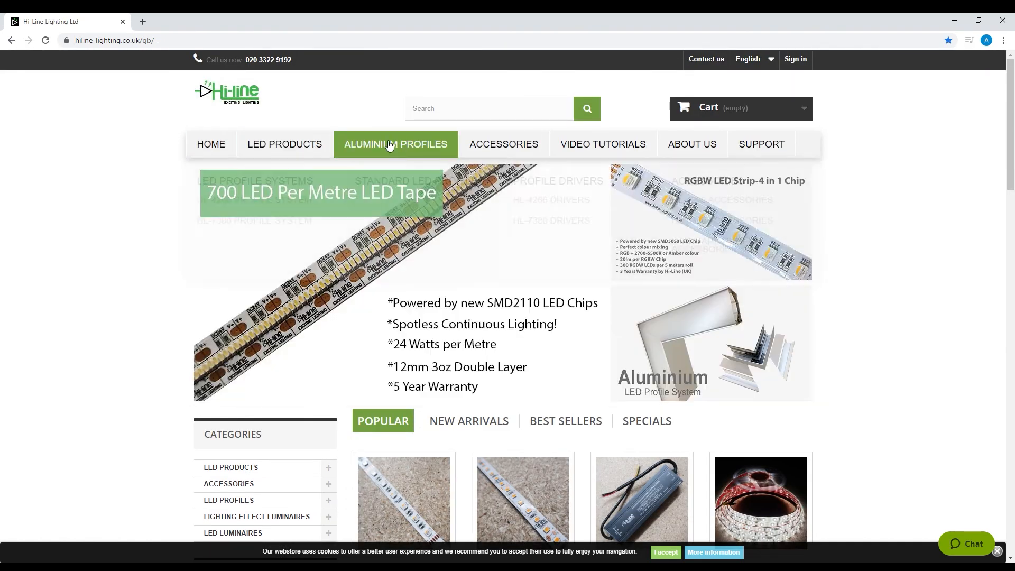
mouse_move(395, 144)
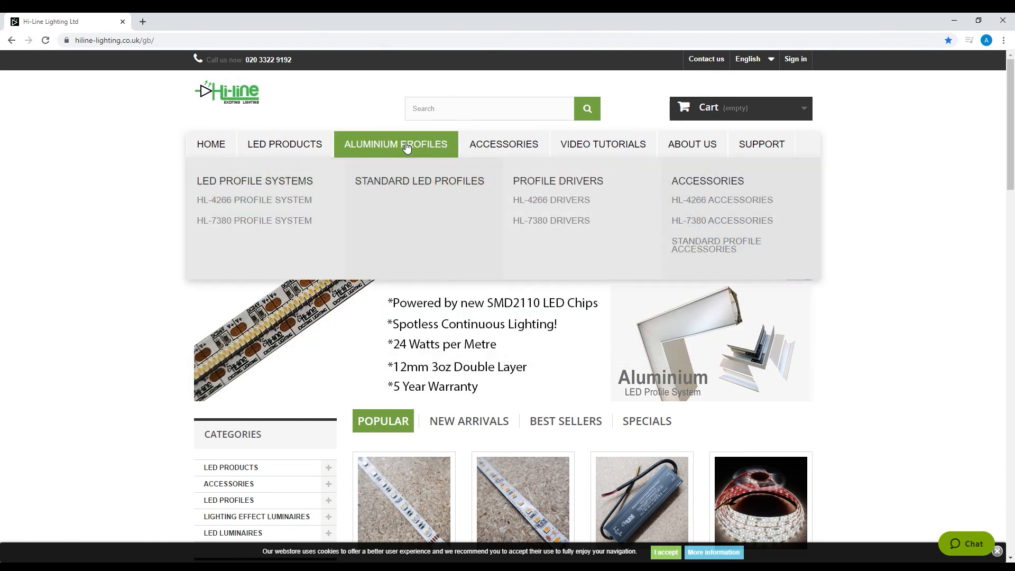
mouse_move(145, 154)
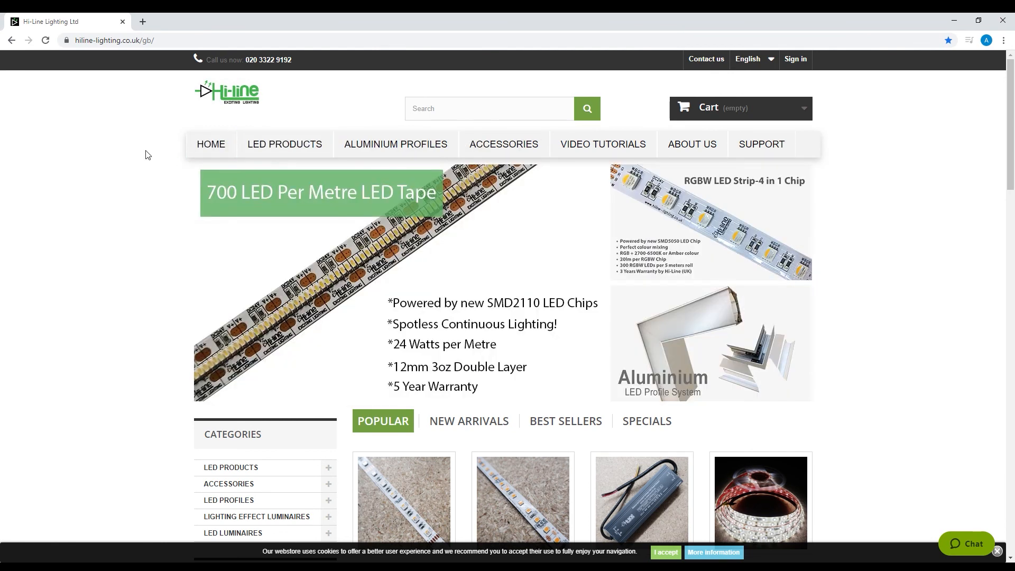